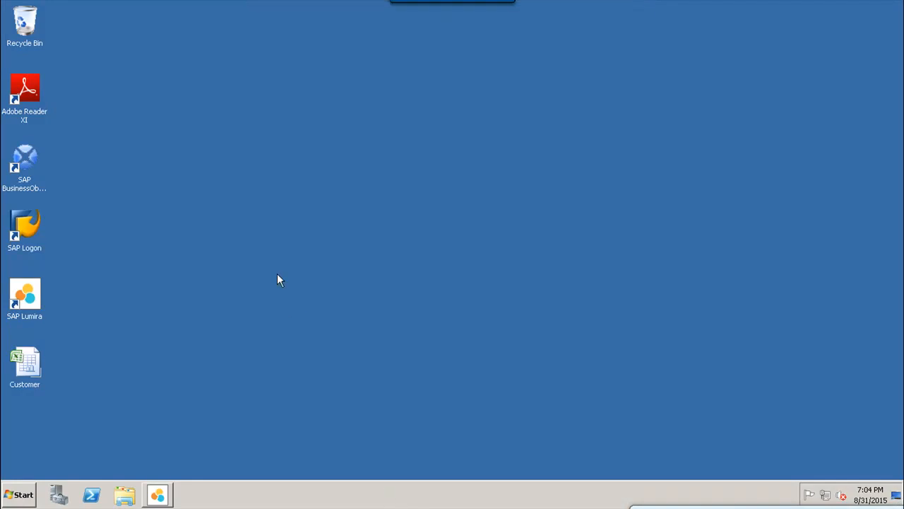
mouse_move(15, 305)
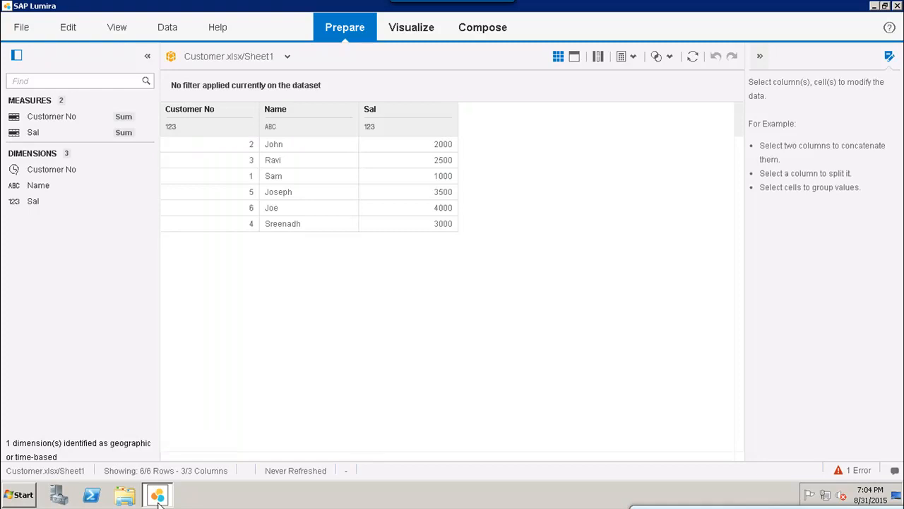
mouse_move(451, 65)
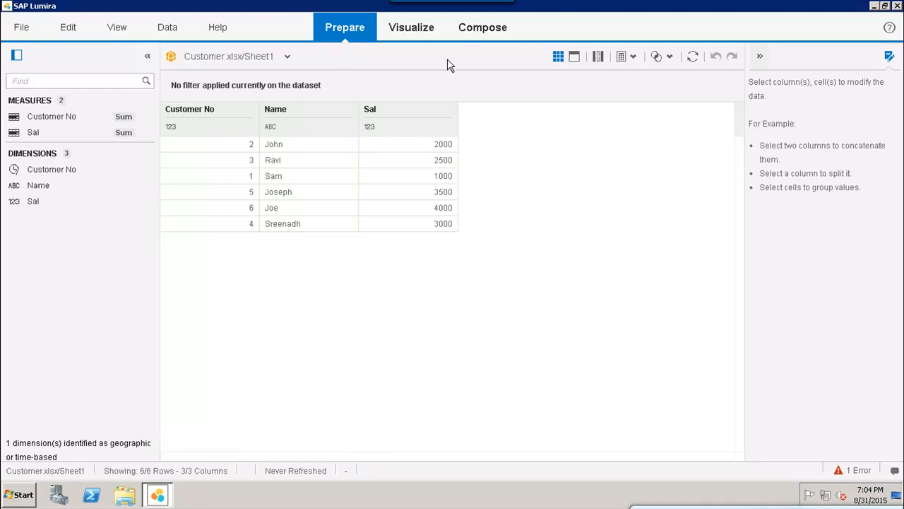
mouse_move(407, 38)
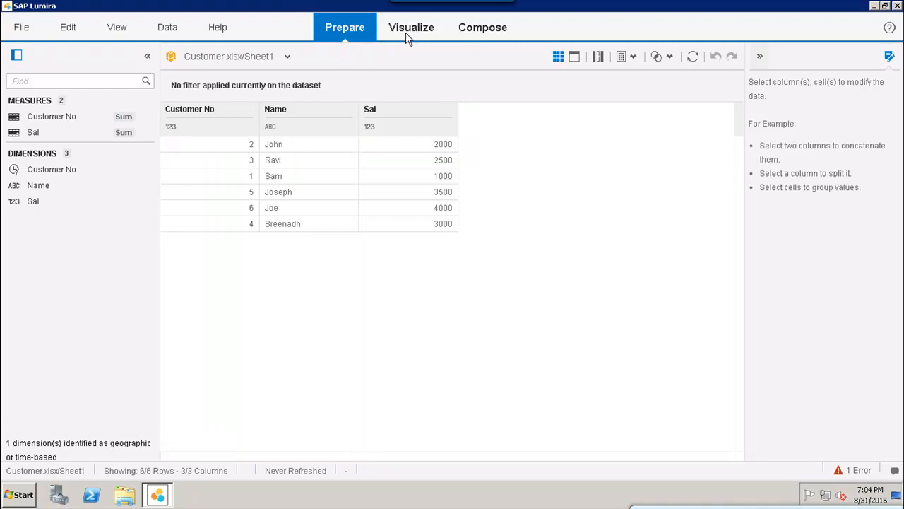
mouse_move(483, 31)
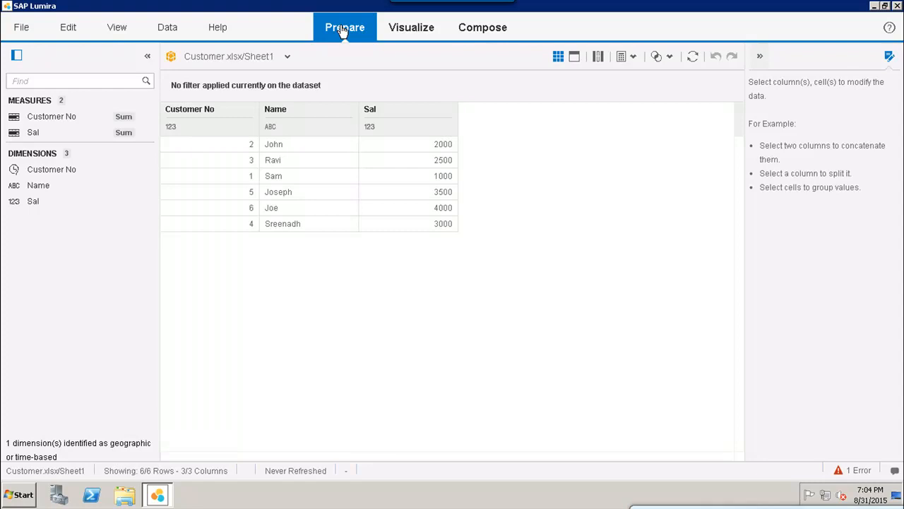
mouse_move(400, 34)
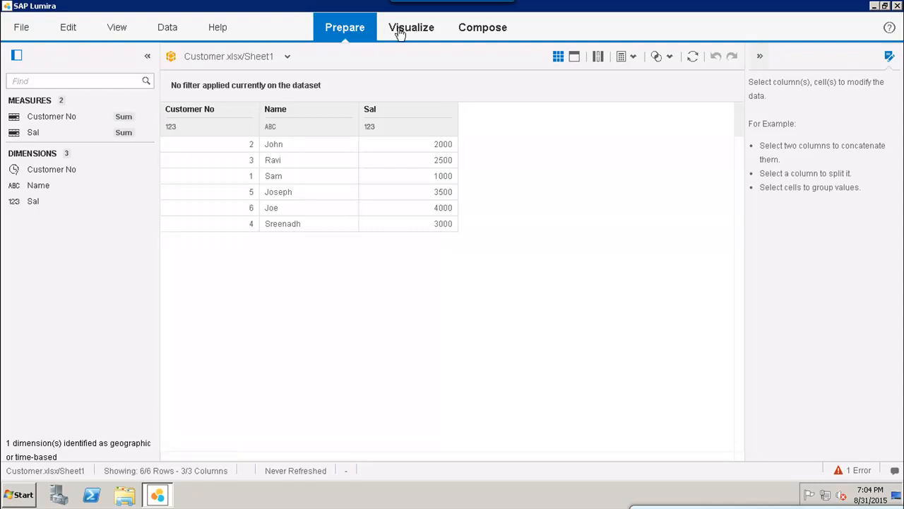
left_click(411, 27)
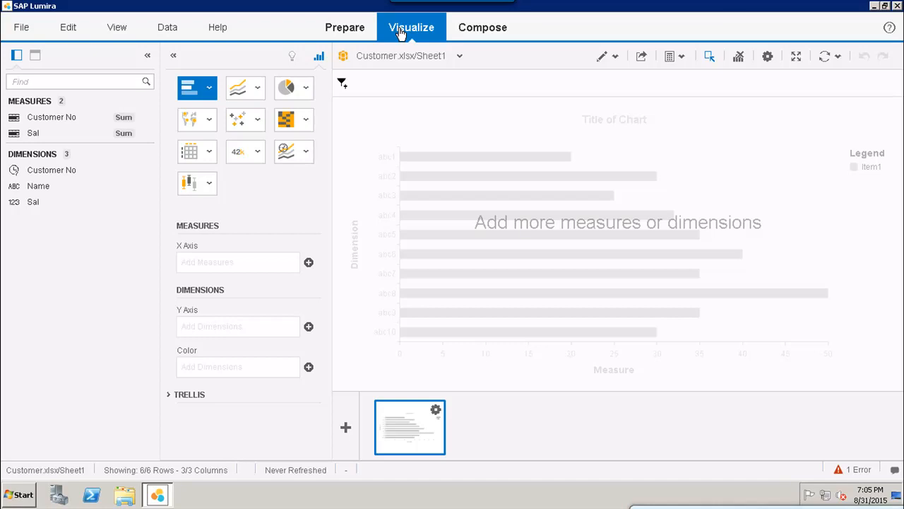
Step: Switch to the Compose room, bringing up the New Story dialog with the Blank template selected
left_click(483, 27)
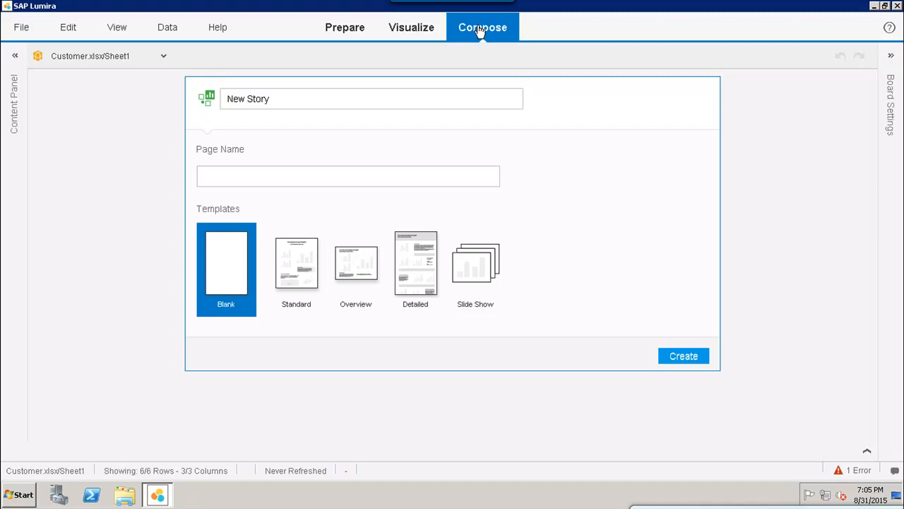
mouse_move(411, 34)
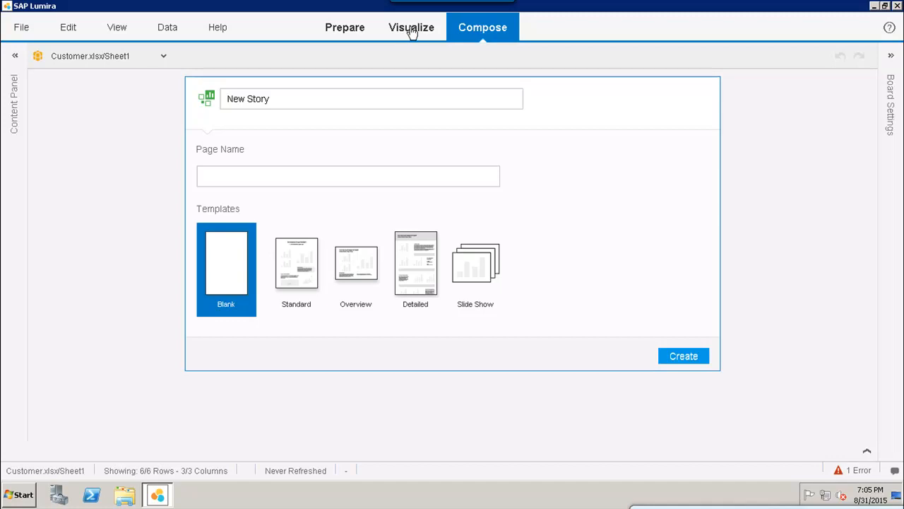
mouse_move(385, 54)
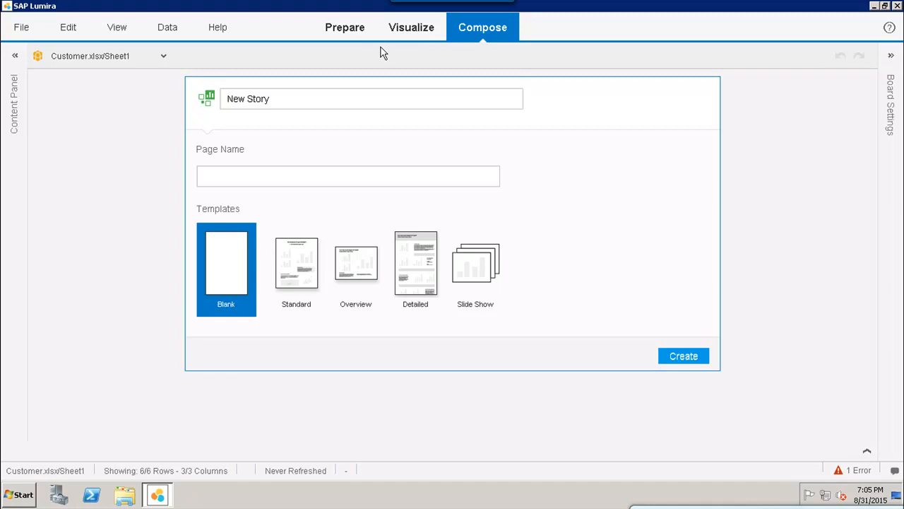
mouse_move(437, 34)
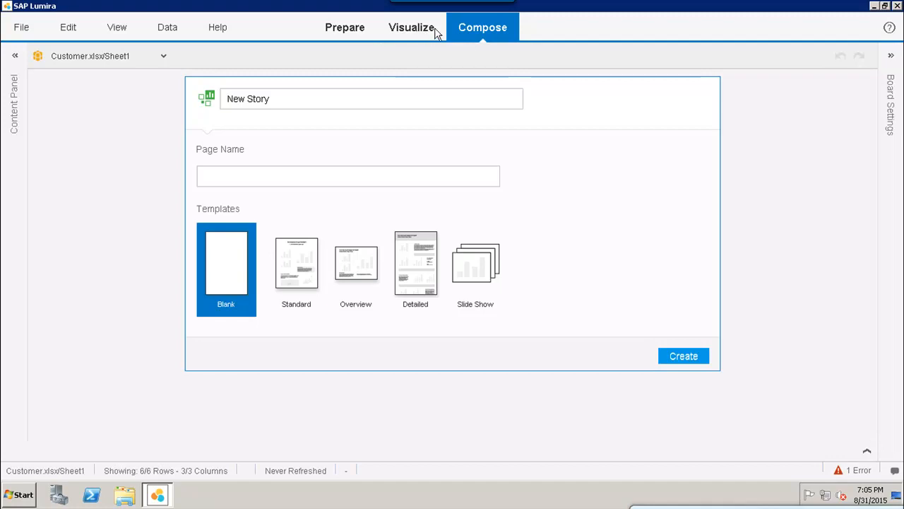